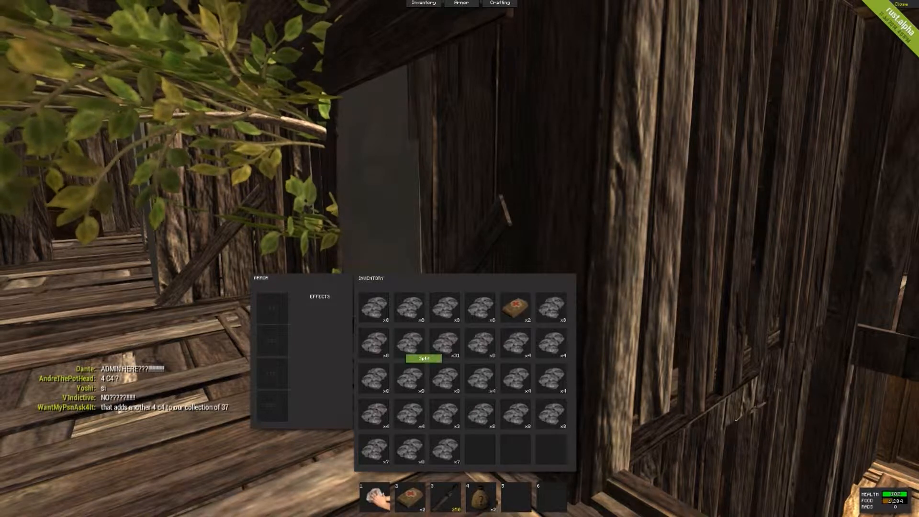
# - Split the stones into small stacks across the inventory slots, then commit suicide
pyautogui.click(423, 357)
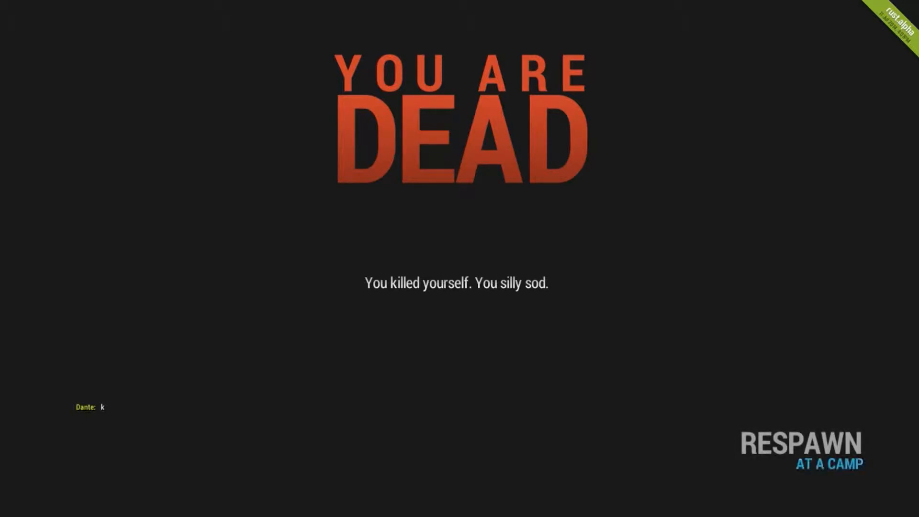
# - Choose RESPAWN AT A CAMP on the death screen to return to the wooden structure
pyautogui.click(829, 465)
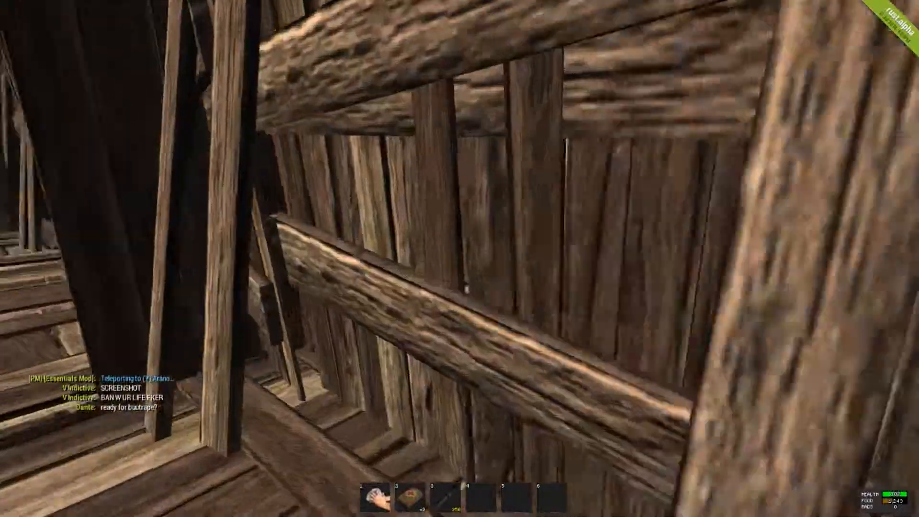
pyautogui.moveTo(459, 258)
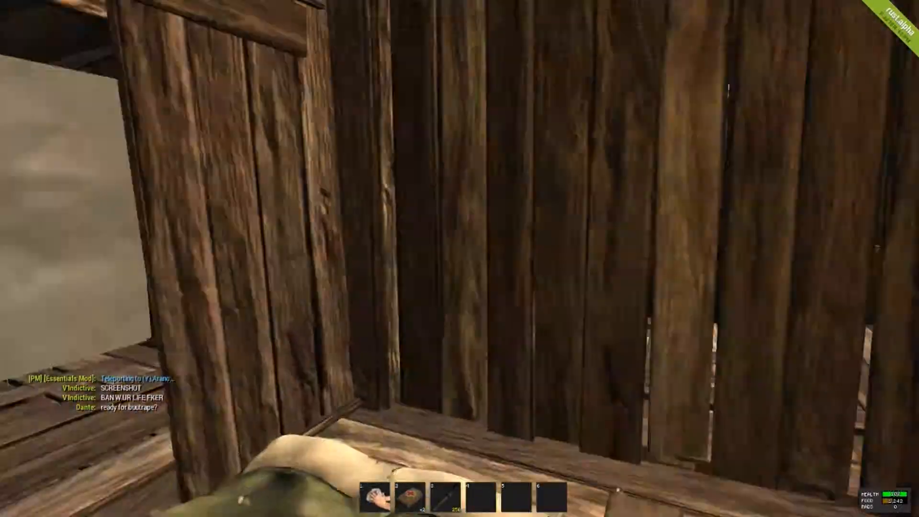